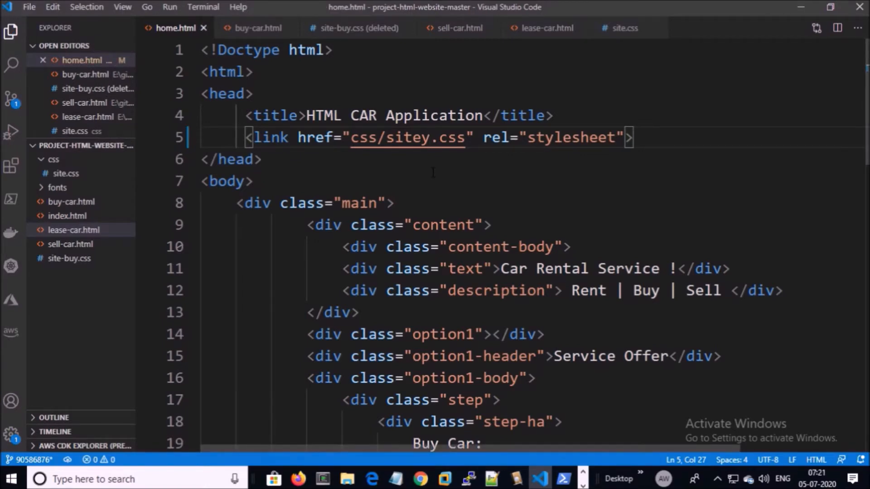
# - Stage home.html and commit it as "updated .css file reference", then view the page in the browser
pyautogui.click(561, 478)
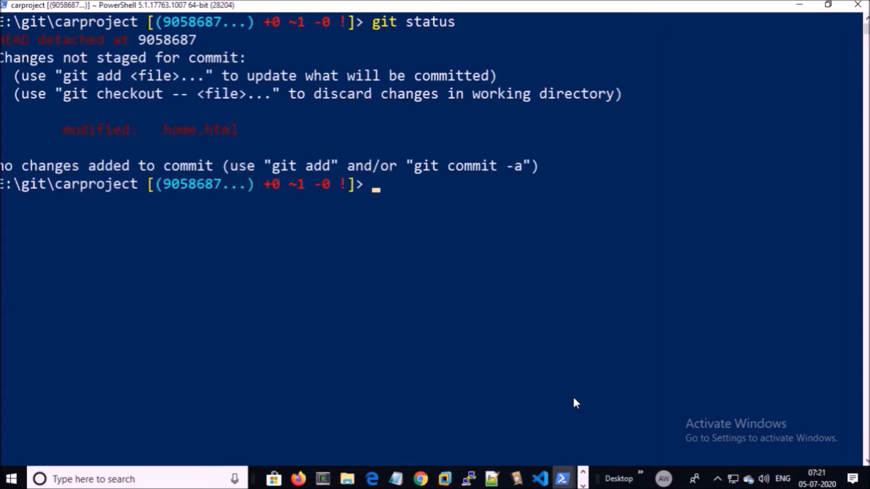
pyautogui.write('git add .')
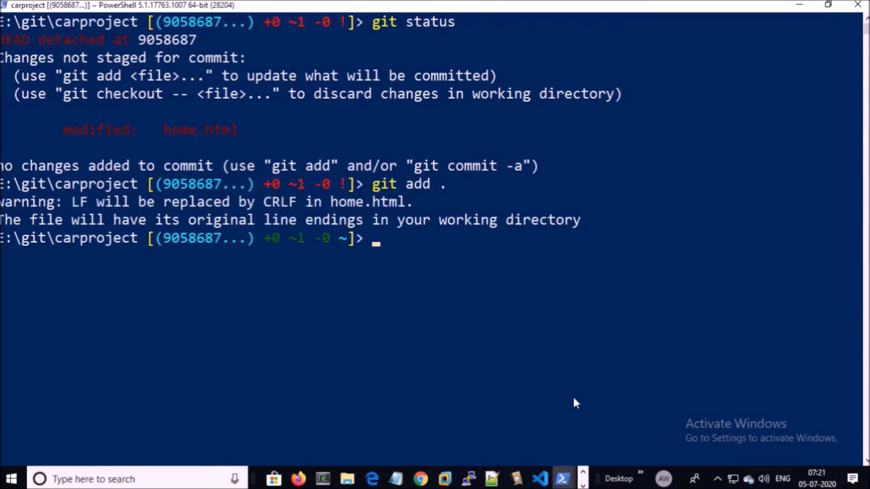
pyautogui.write('git')
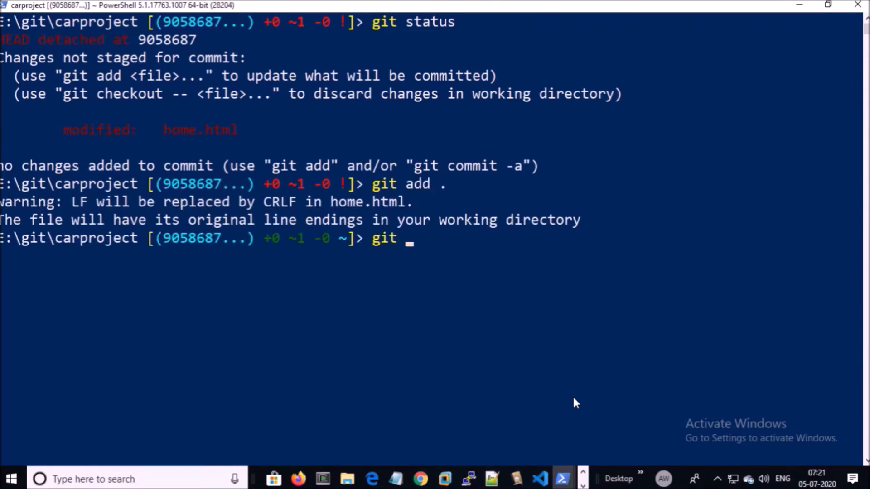
pyautogui.write('commit')
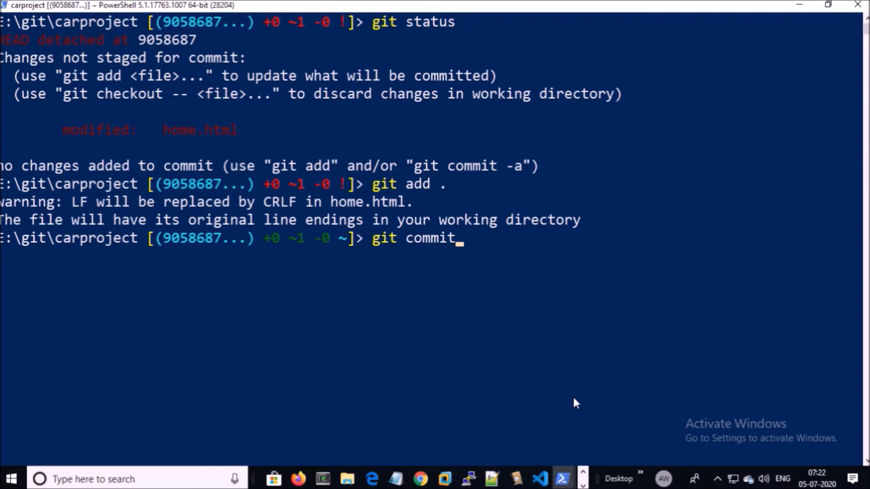
pyautogui.write('-m "updated .')
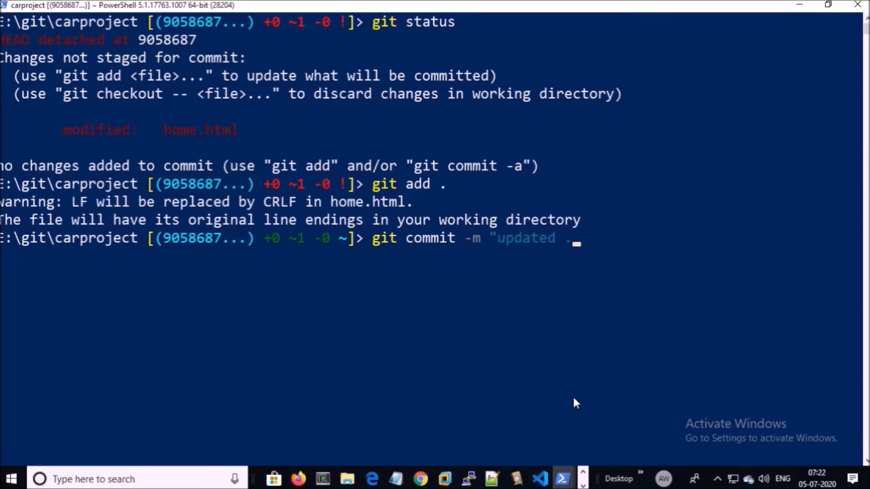
pyautogui.write('css file reference')
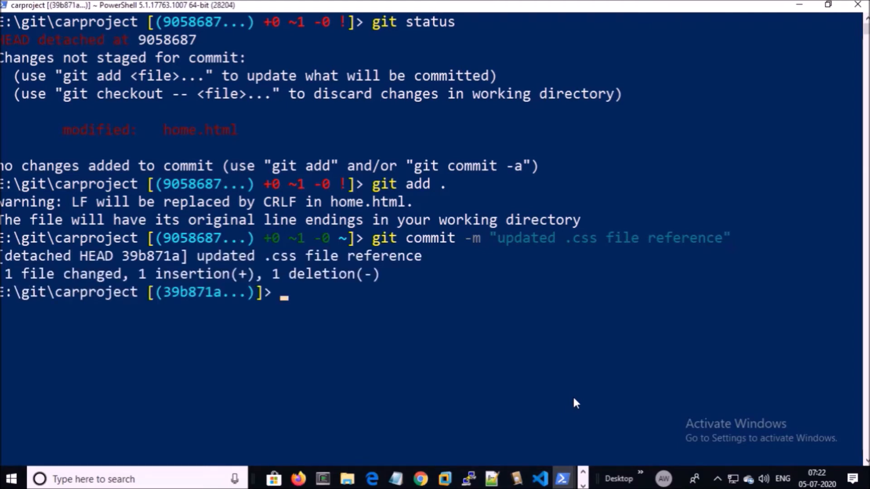
pyautogui.click(418, 478)
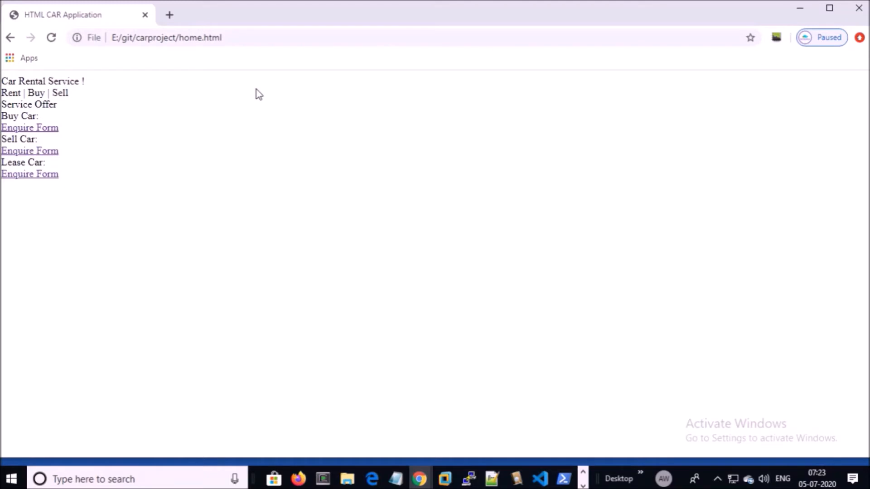
# - Return from the unstyled home page in Chrome to the PowerShell terminal
pyautogui.click(561, 478)
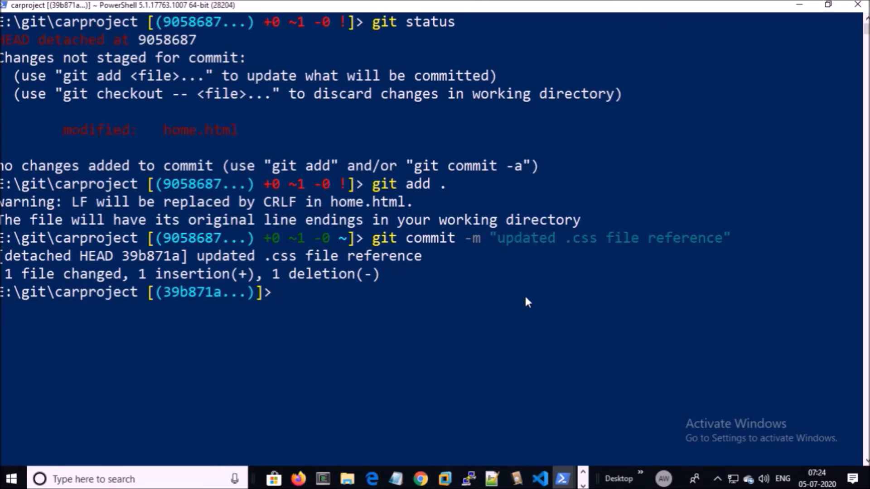
# - Show the one-line commit log and check out commit 9058687
pyautogui.write('git log --oneline')
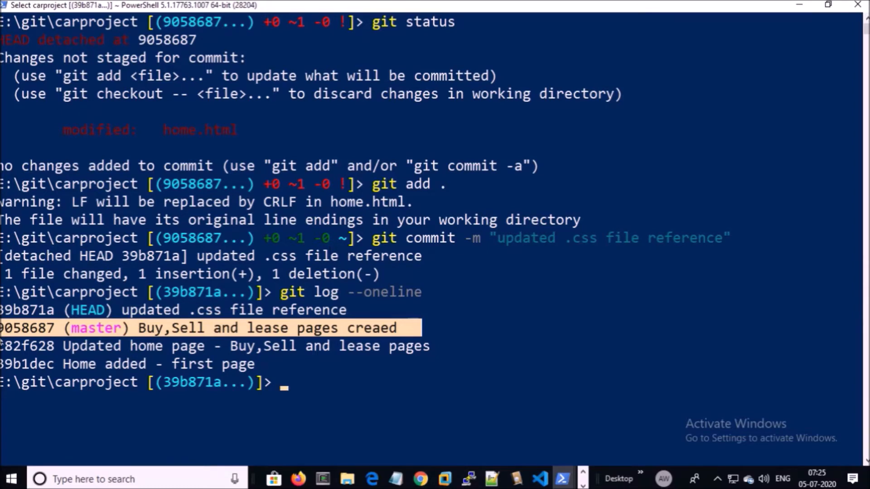
pyautogui.moveTo(158, 361)
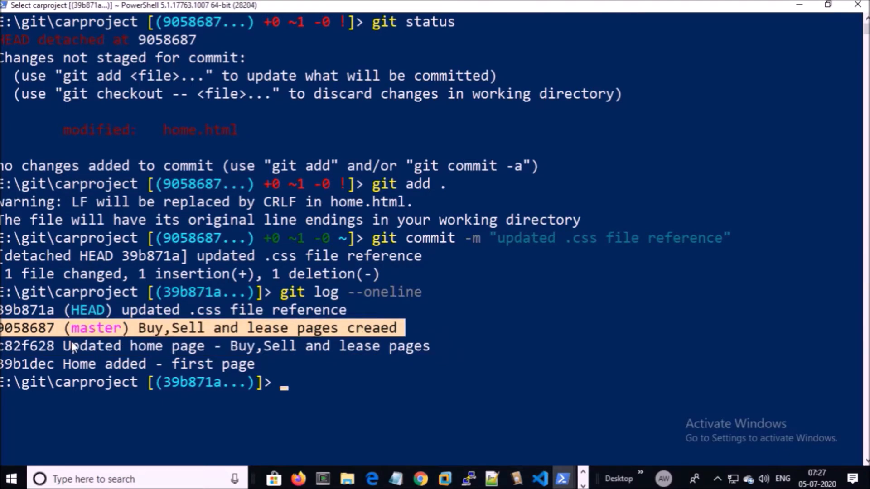
pyautogui.write('git checkout 9058687')
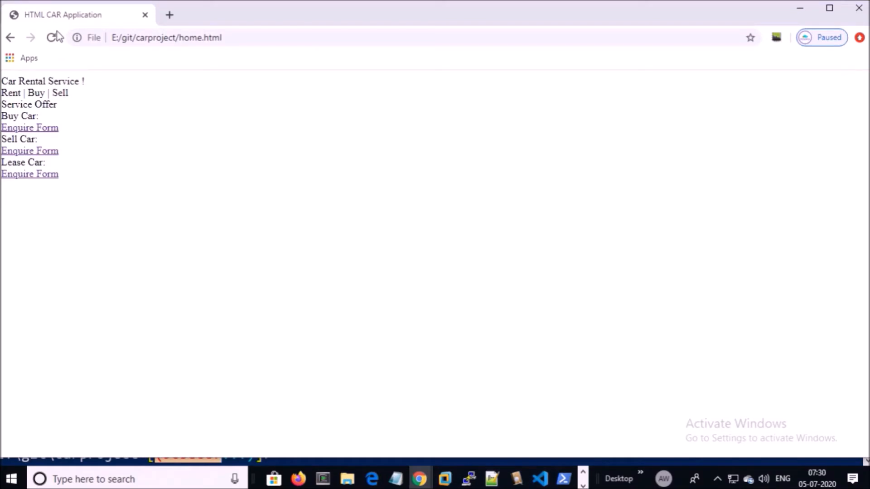
# - Reload the styled home page in Chrome and bring up the carproject folder
pyautogui.click(51, 37)
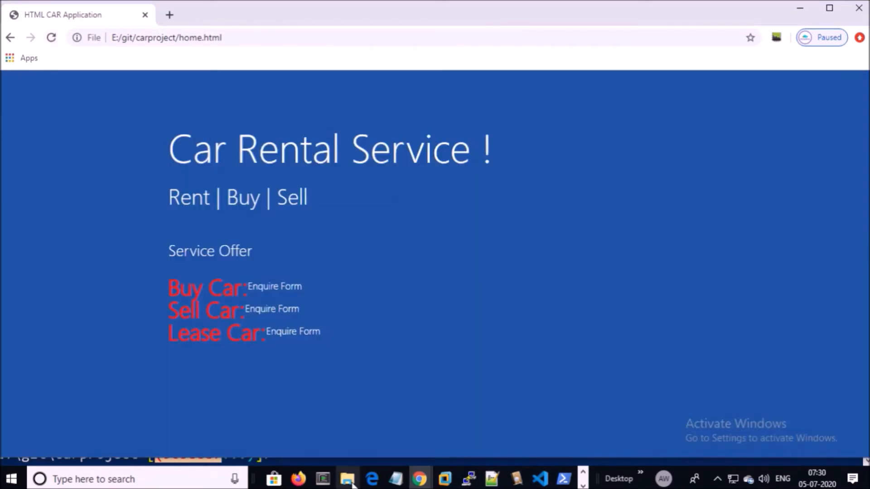
pyautogui.click(346, 479)
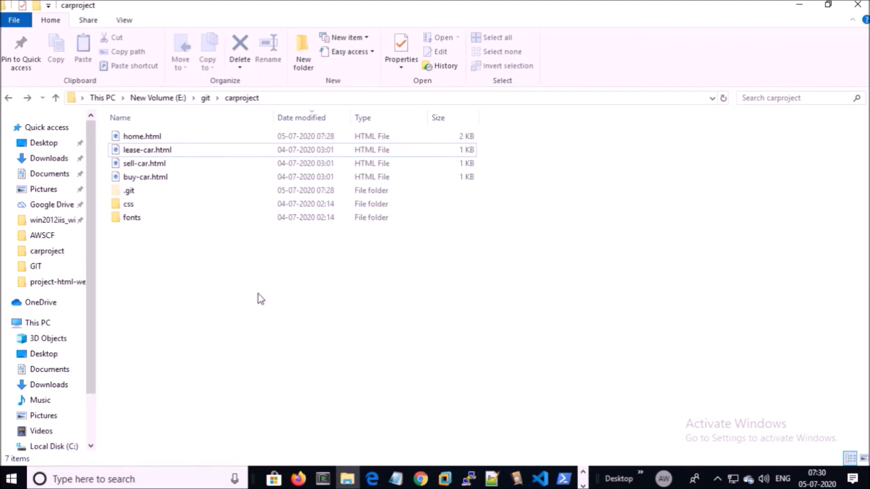
# - Open home.html from the carproject folder with Notepad++
pyautogui.click(142, 136)
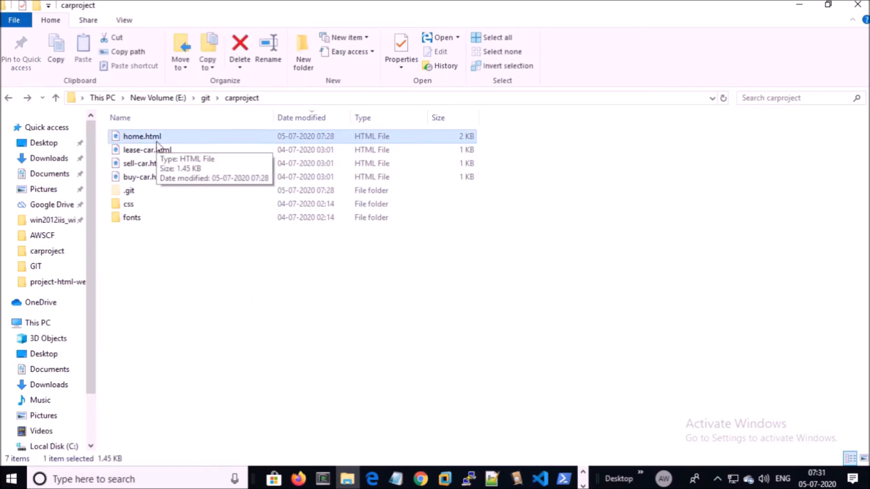
pyautogui.rightClick(142, 136)
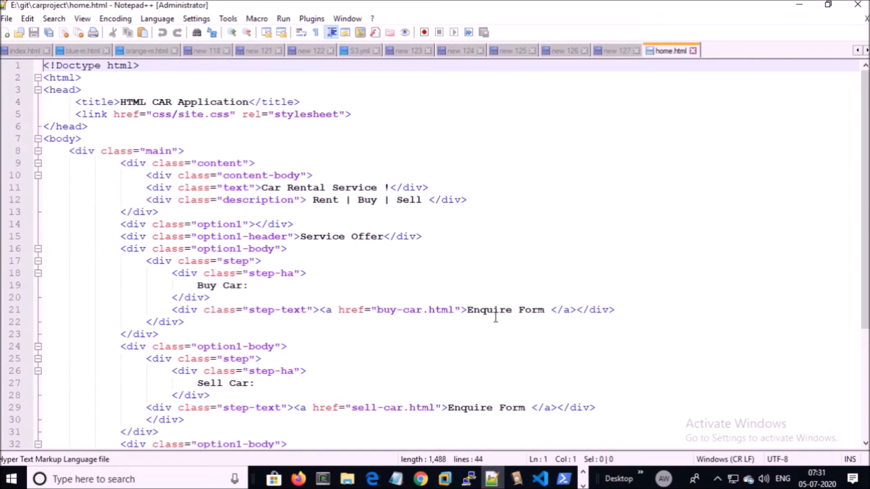
# - Compare the css/site.css link with the editor's sitet.css copy and return to the terminal
pyautogui.click(540, 478)
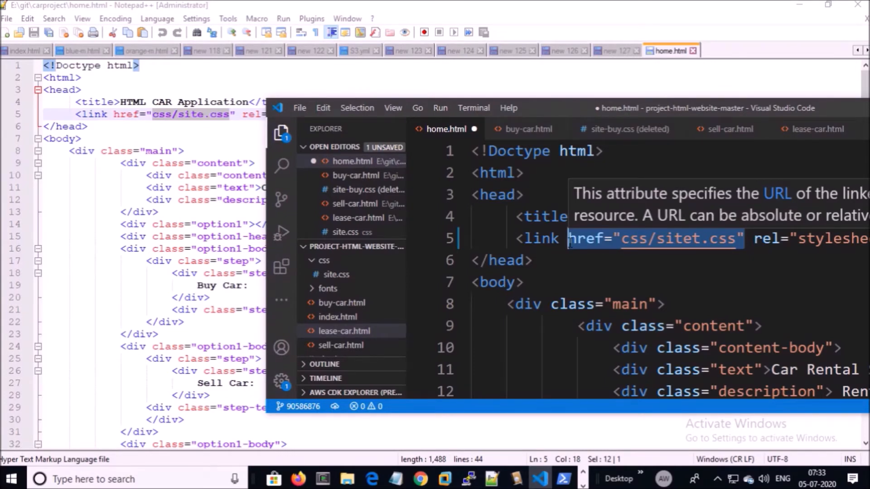
pyautogui.click(562, 479)
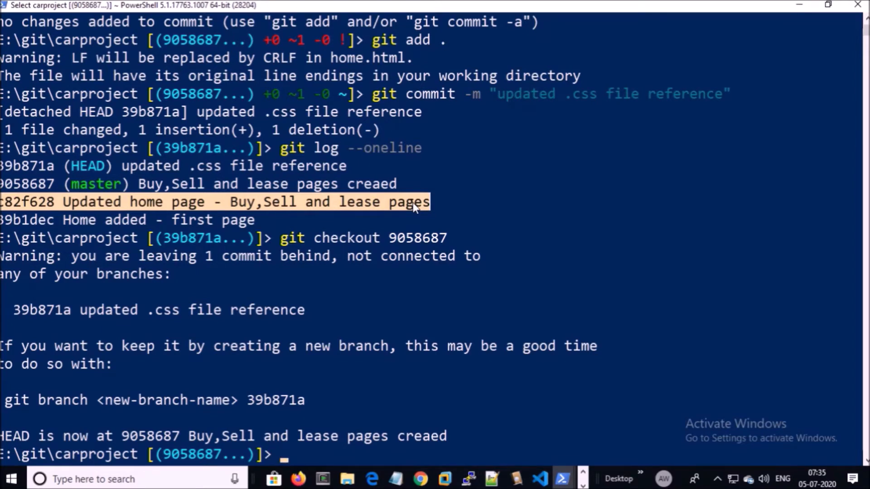
# - Check out commit c82f628 and bring up the carproject folder
pyautogui.write('git checkout')
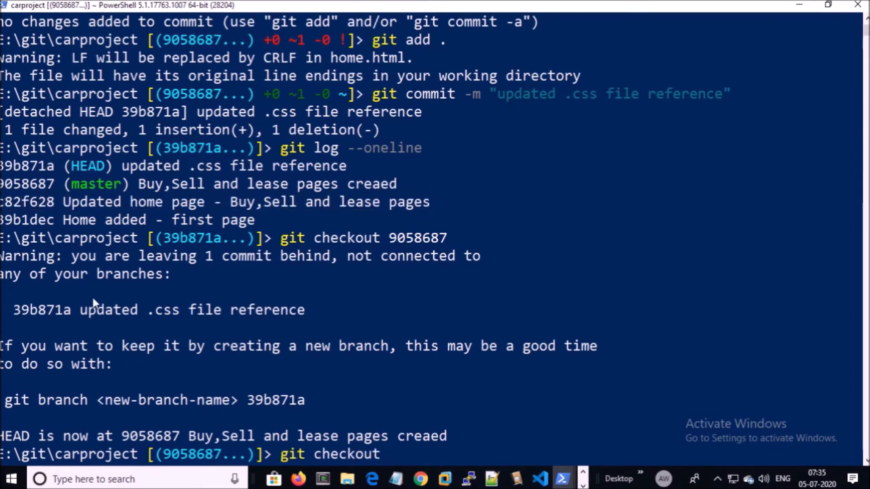
pyautogui.write('c82f628')
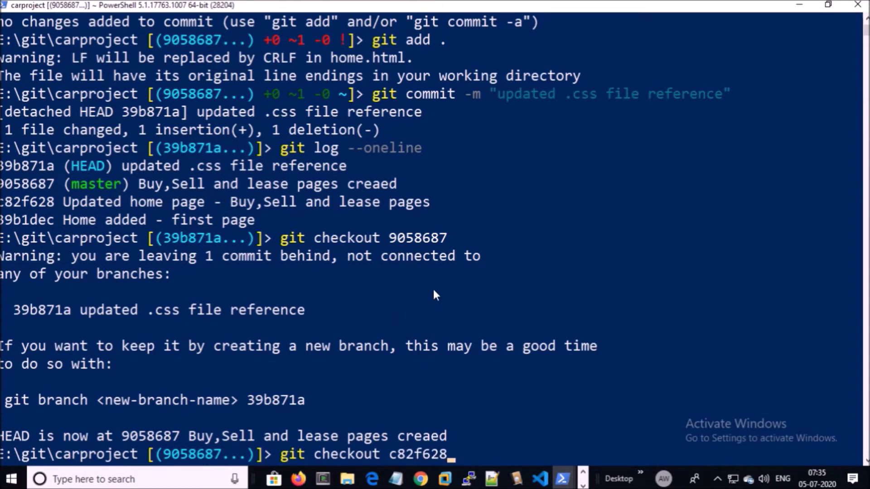
pyautogui.press('enter')
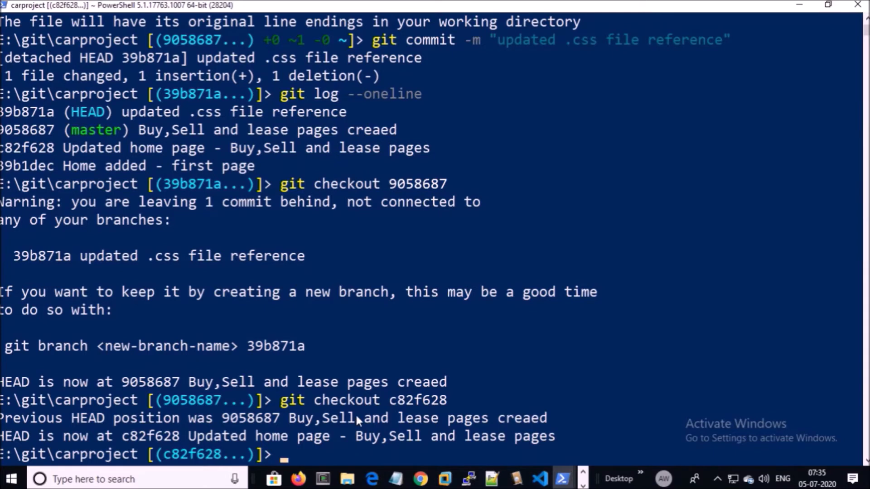
pyautogui.click(347, 479)
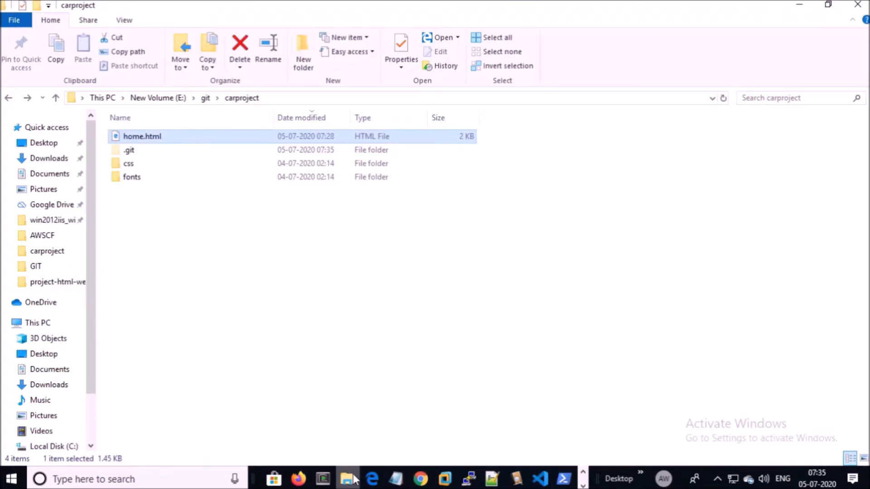
pyautogui.click(288, 264)
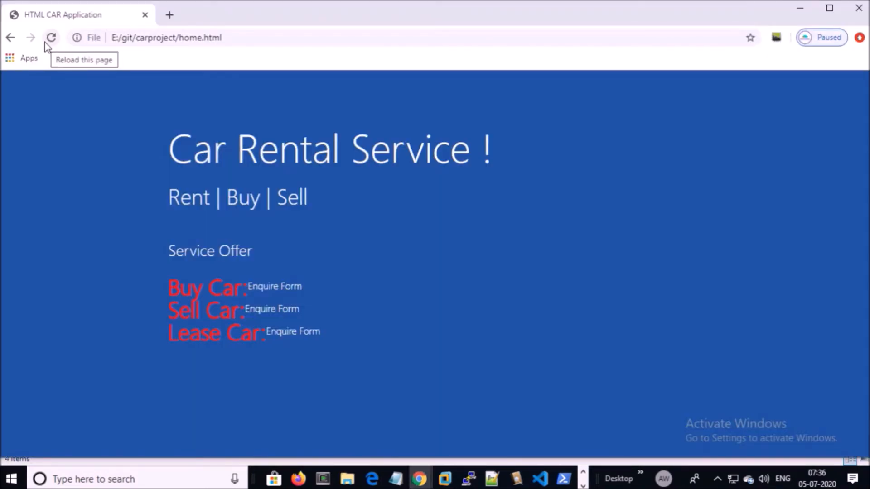
pyautogui.moveTo(274, 286)
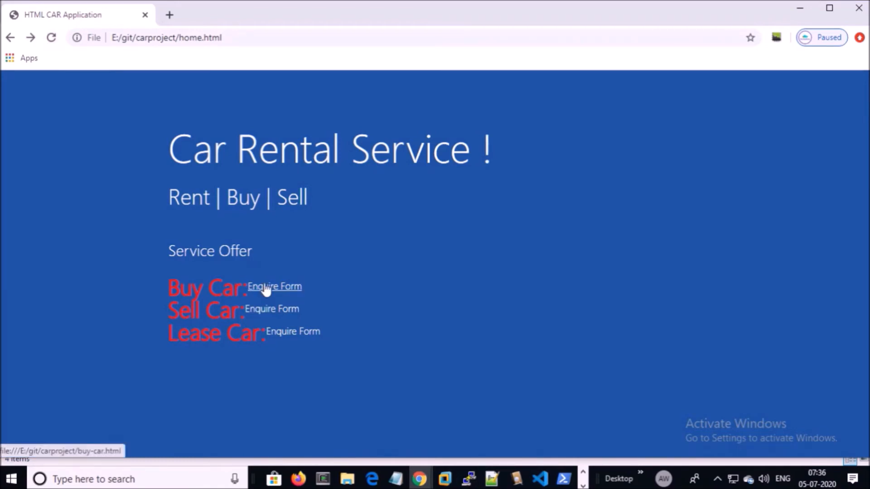
# - Follow the Buy Car Enquire Form link on the styled home page
pyautogui.click(274, 286)
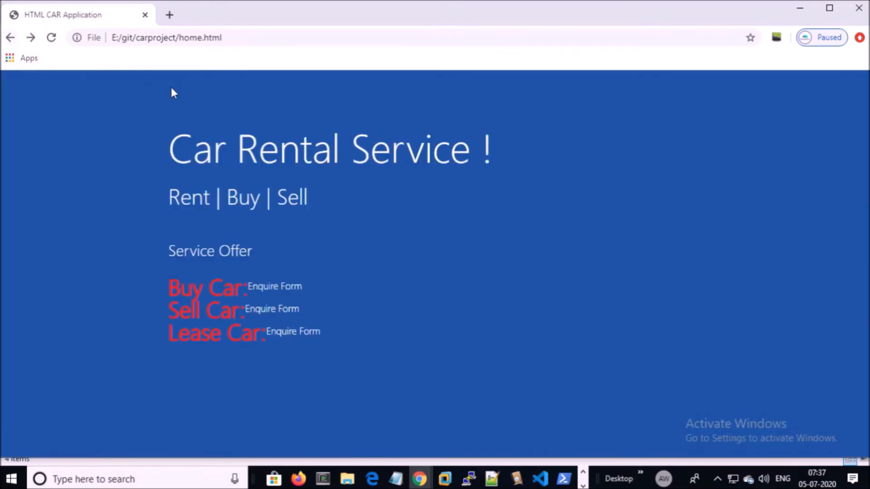
# - Check out the master branch and start git log --oneline
pyautogui.click(562, 478)
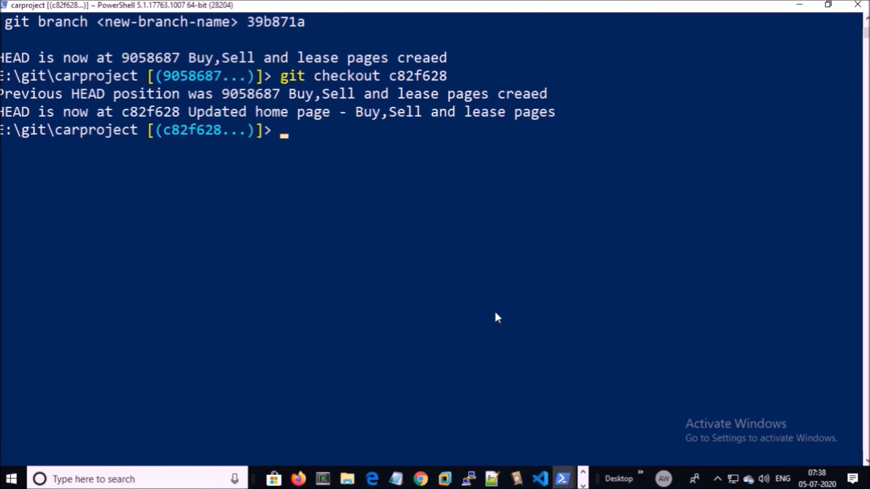
pyautogui.write('git checkout master')
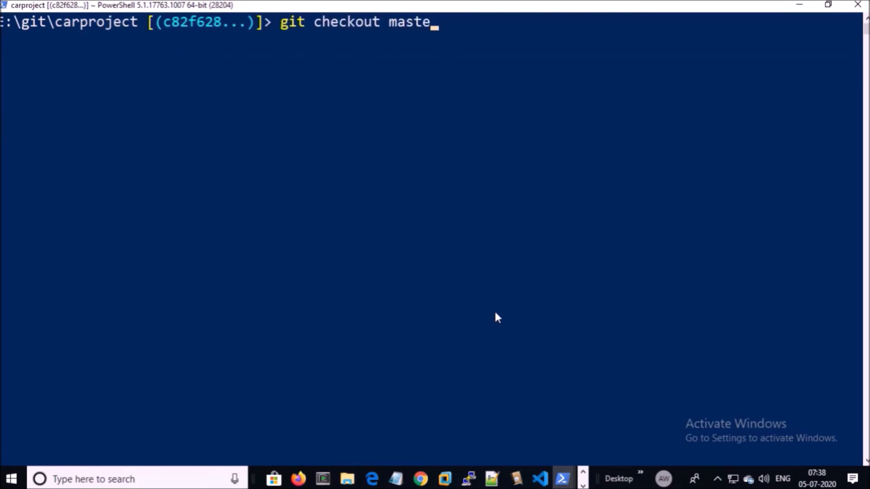
pyautogui.press('enter')
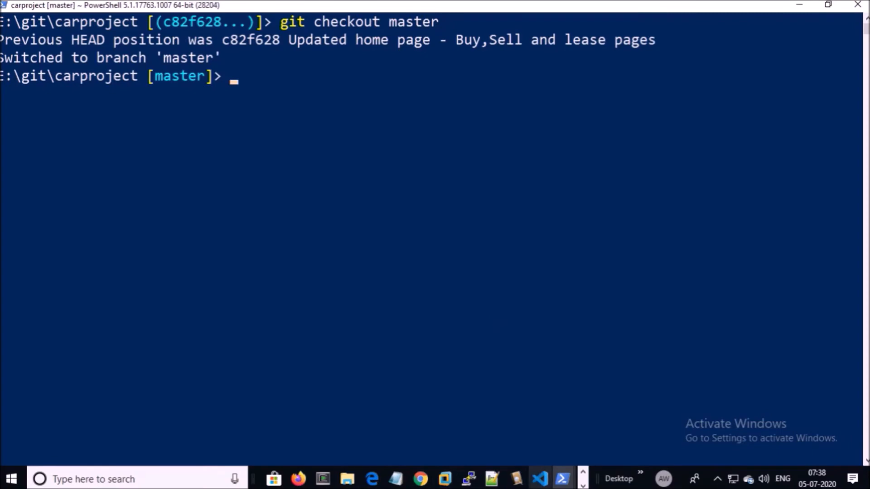
pyautogui.write('git log --oneline')
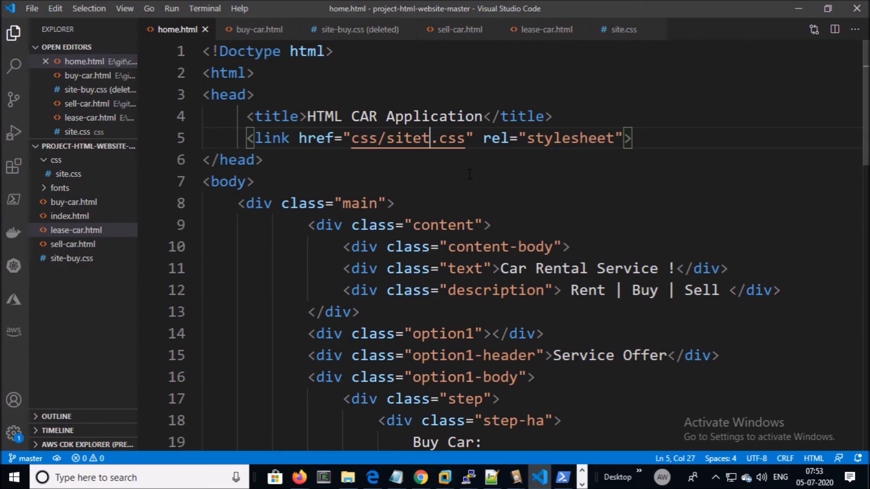
# - Correct the stylesheet href to css/site.css and go to save the file
pyautogui.press('Backspace')
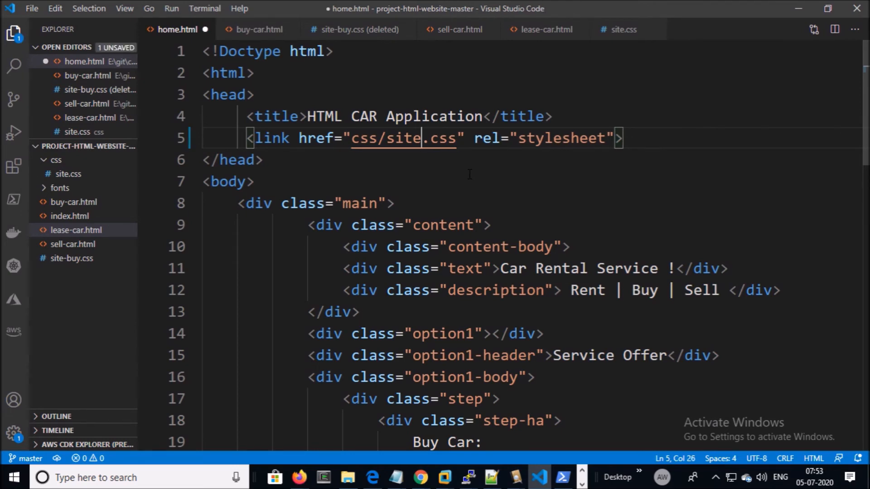
pyautogui.click(31, 8)
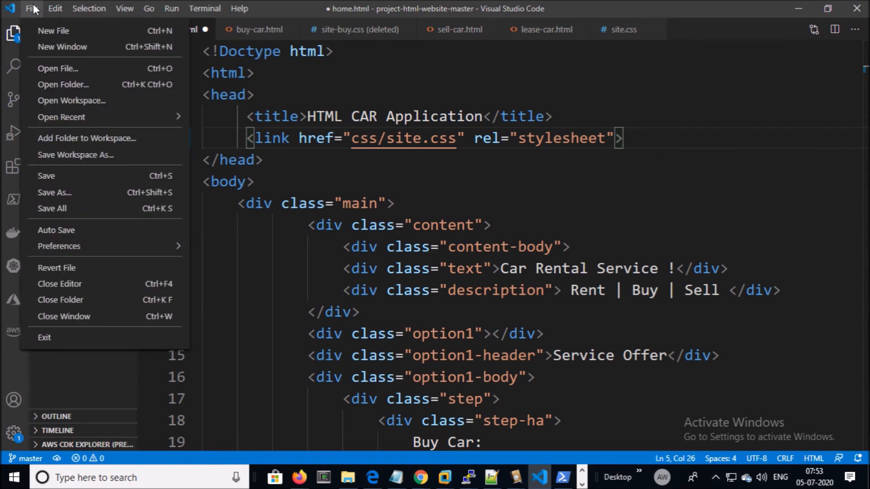
pyautogui.moveTo(53, 193)
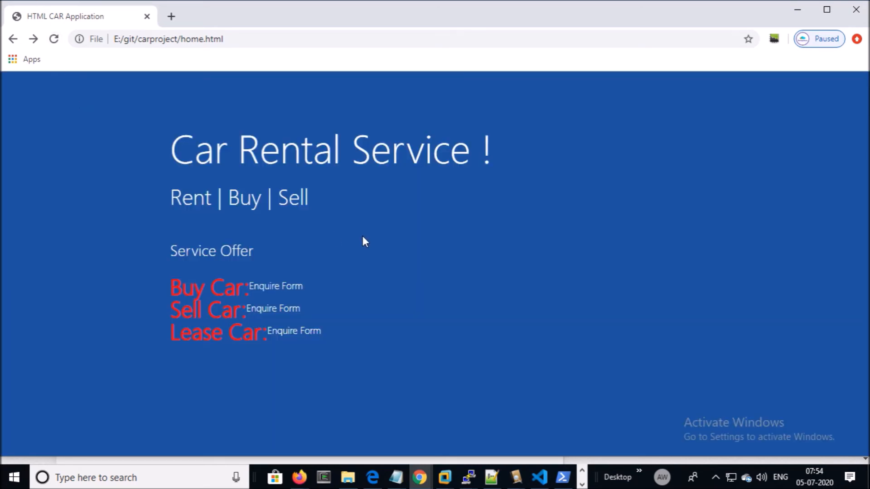
pyautogui.moveTo(489, 330)
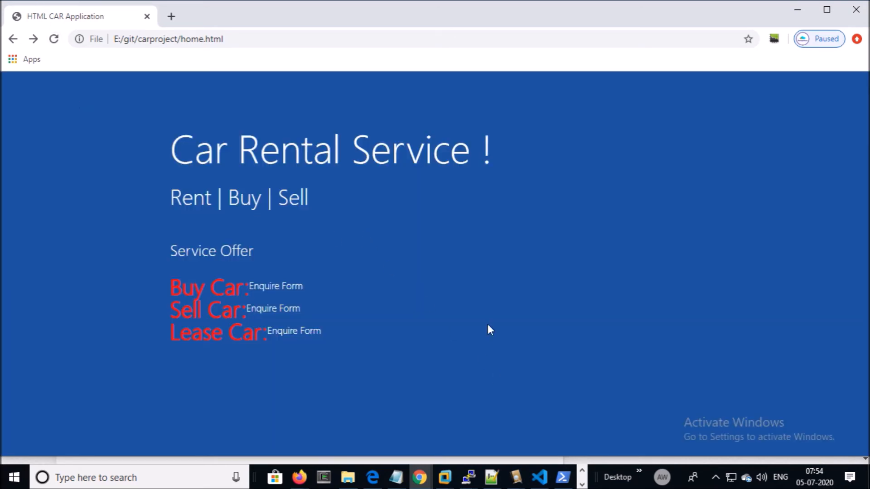
pyautogui.moveTo(486, 327)
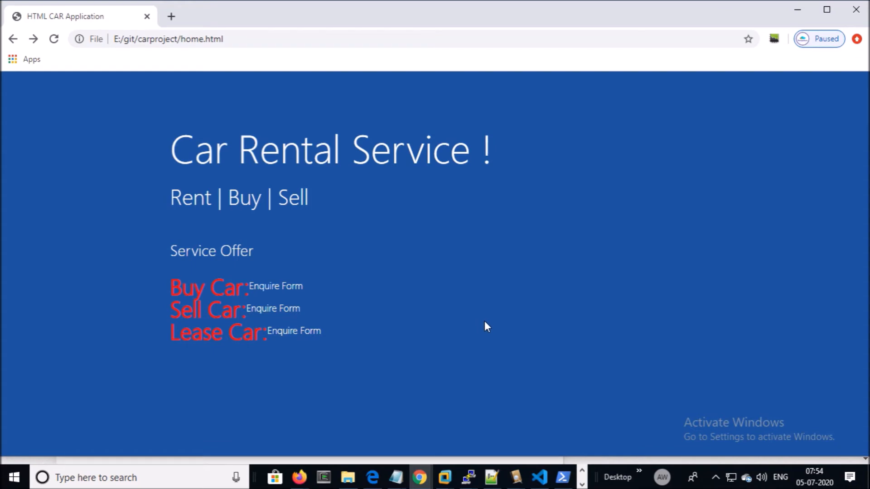
# - Switch from the styled home page in Chrome over to the PowerShell terminal
pyautogui.click(562, 477)
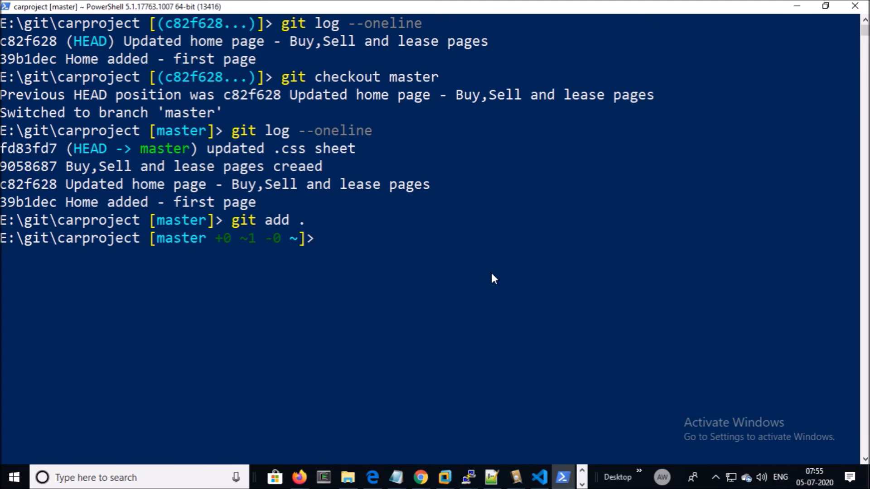
# - Commit the staged fix with the message "fixed homepage" and return to the editor
pyautogui.write('git commit -m "fixed homepage')
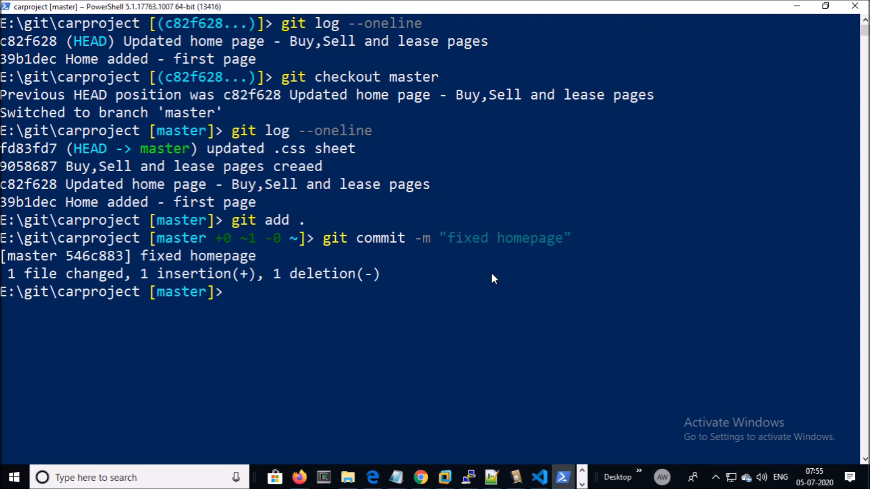
pyautogui.moveTo(491, 290)
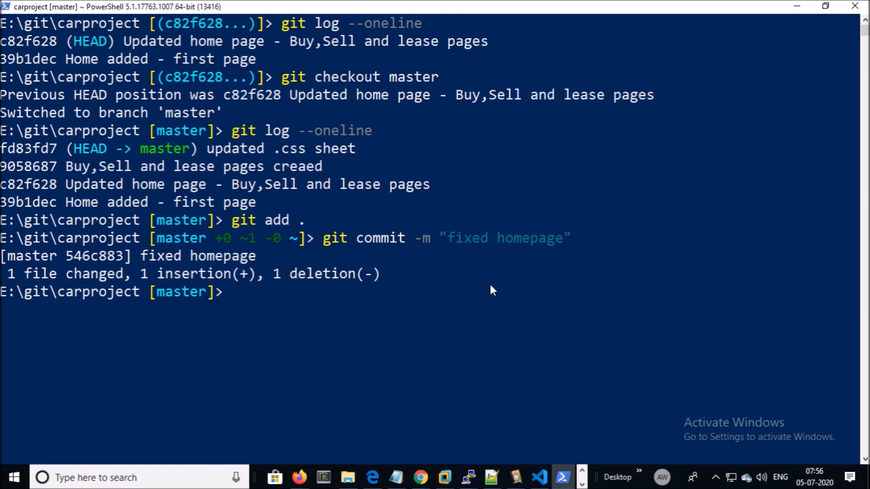
pyautogui.click(562, 478)
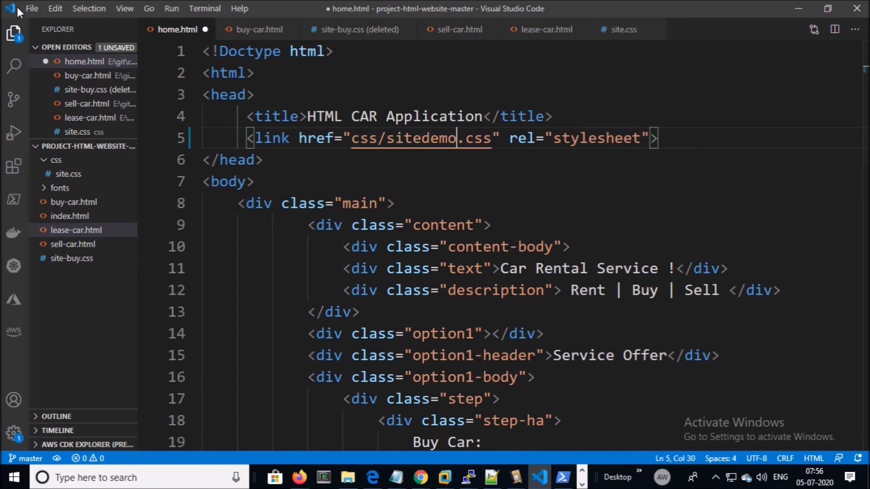
# - Save the href changed to css/sitedemo.css and reload the page, now unstyled
pyautogui.click(31, 8)
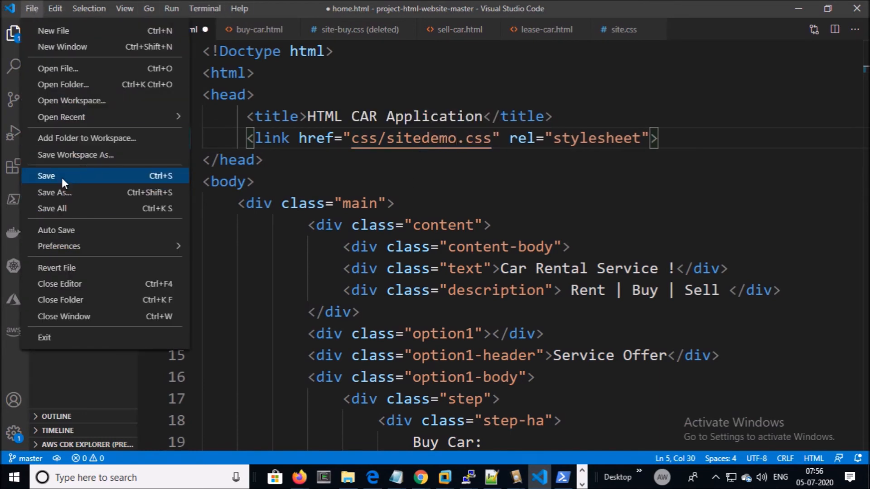
pyautogui.moveTo(59, 209)
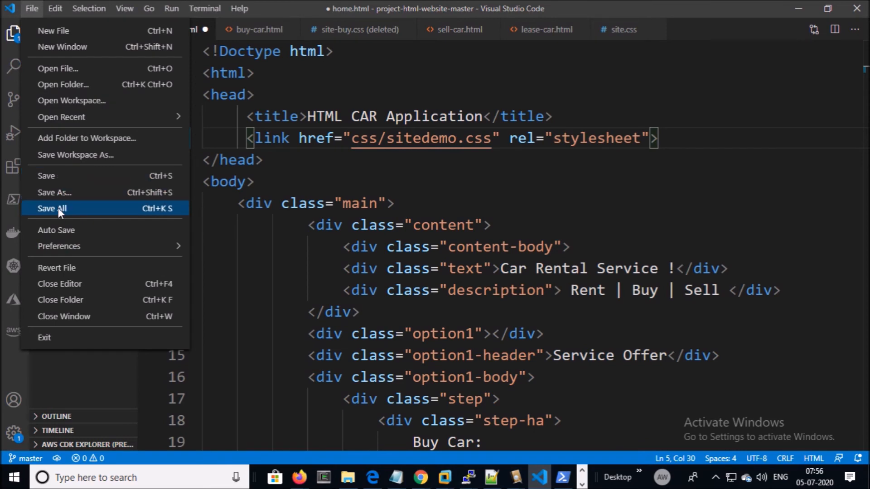
pyautogui.click(420, 477)
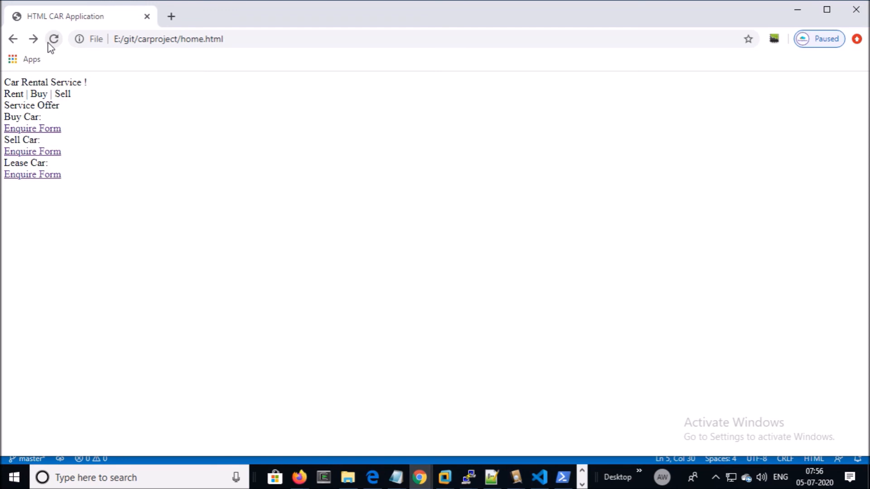
pyautogui.click(562, 477)
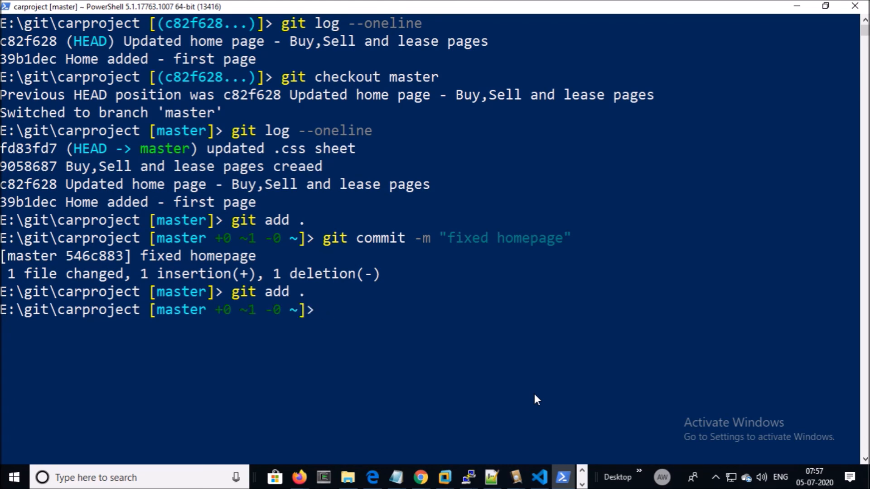
# - Commit the broken link as ".CSS link updated" and list history with git log --oneline
pyautogui.write('git')
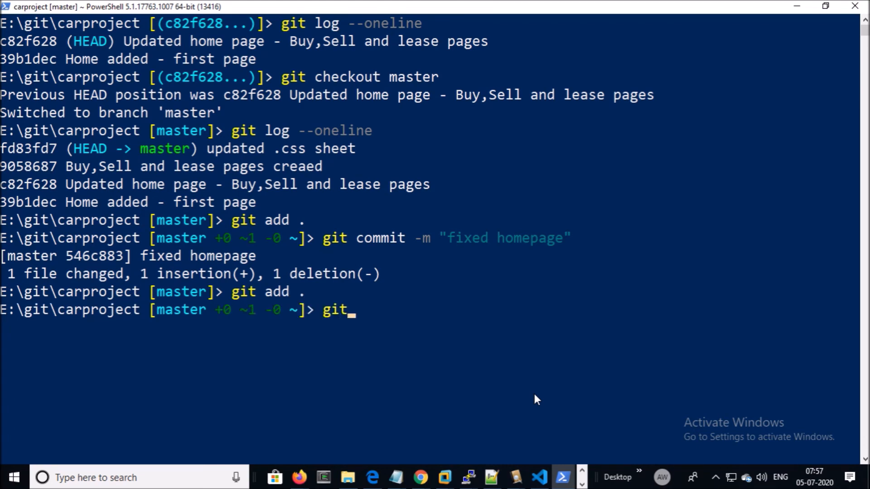
pyautogui.write('commit -m ".CSS link updated')
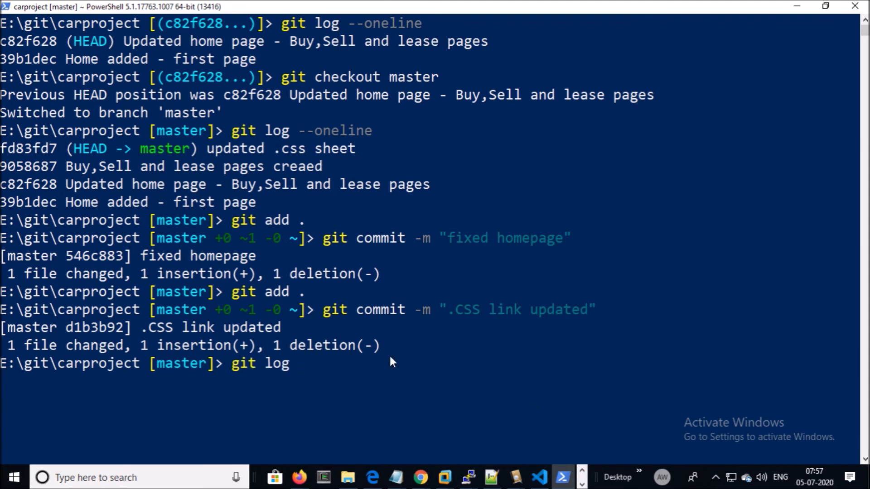
pyautogui.write('--oneline')
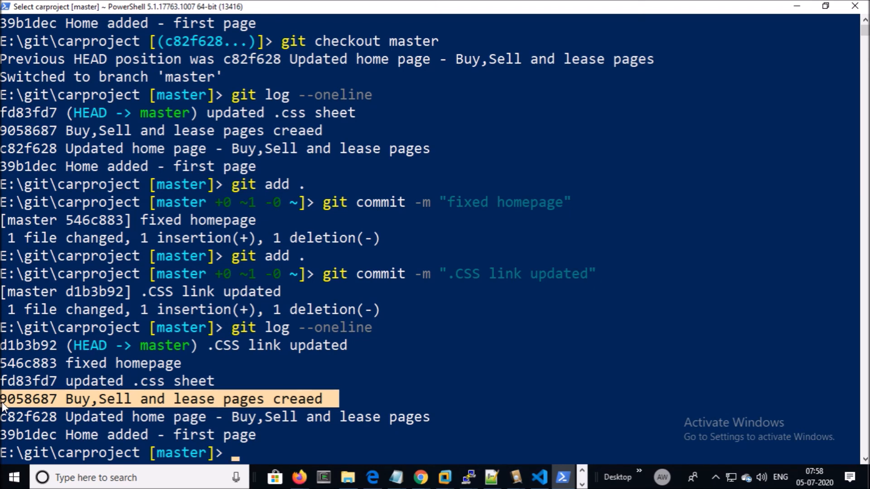
# - Run git checkout 9058687 -- home.html to restore the file from that commit
pyautogui.write('git checkout 9058687 -- home.html')
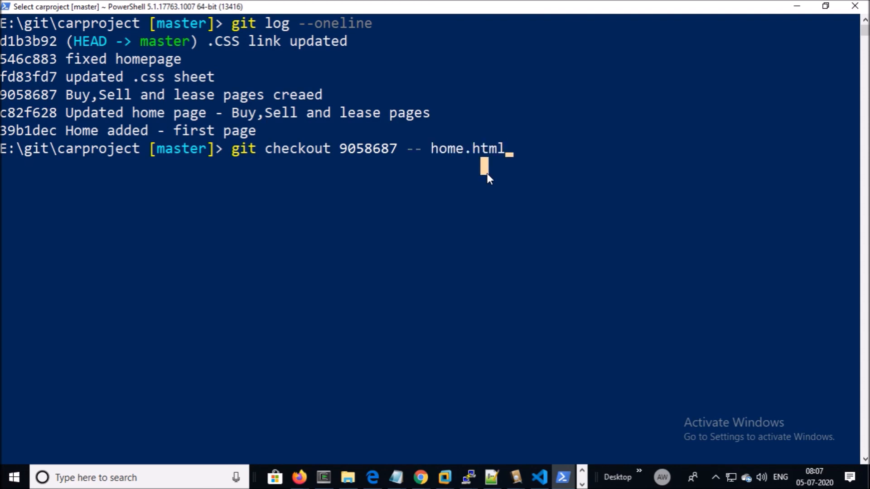
pyautogui.doubleClick(414, 147)
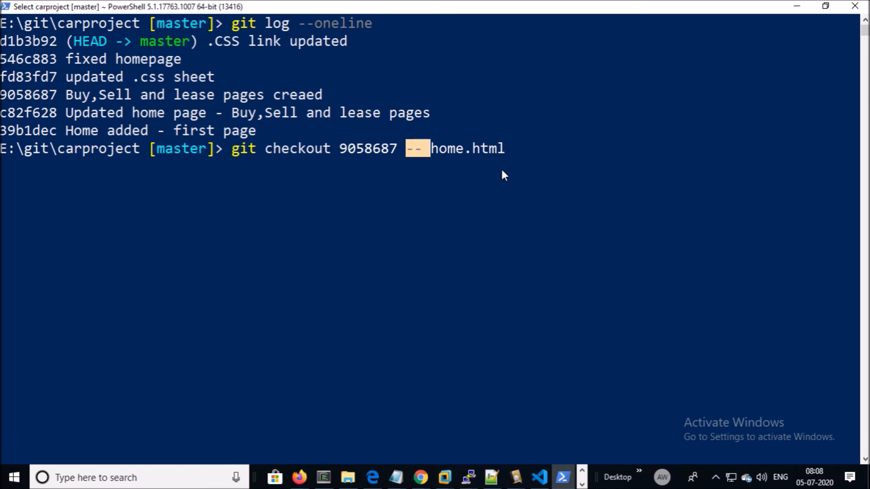
pyautogui.moveTo(438, 197)
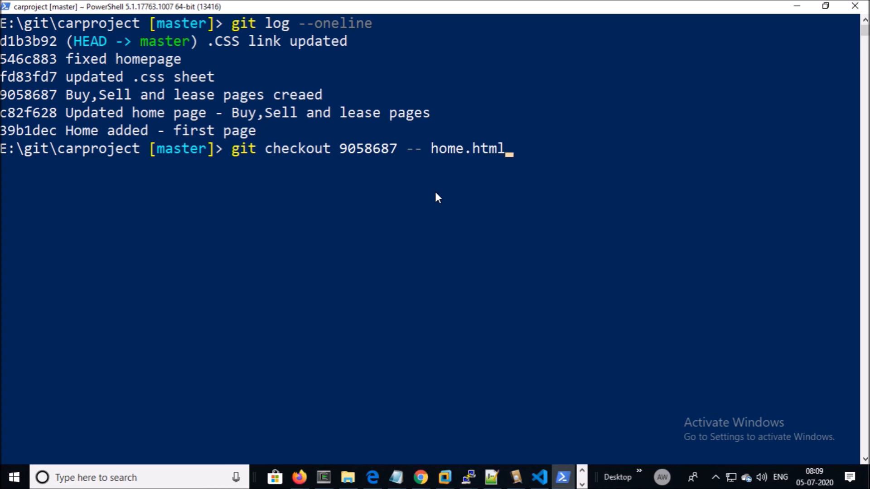
pyautogui.press('Enter')
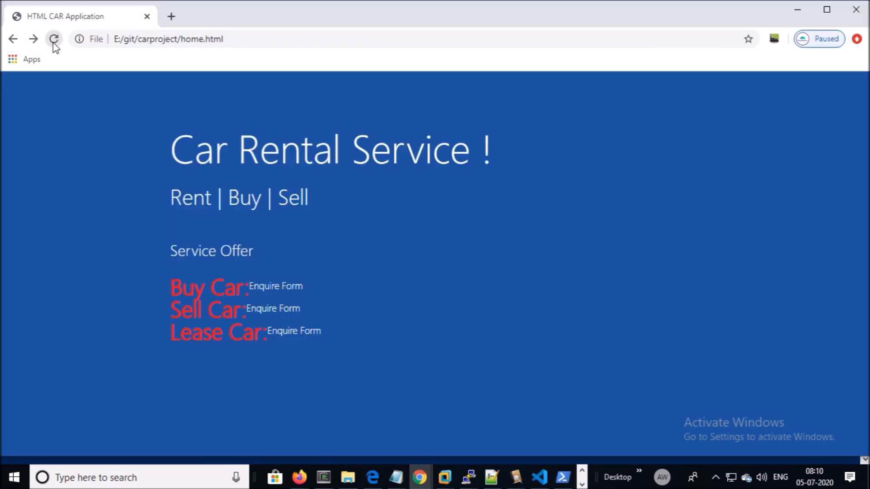
# - Reload the car rental page in Chrome to confirm the blue styling is back
pyautogui.click(54, 39)
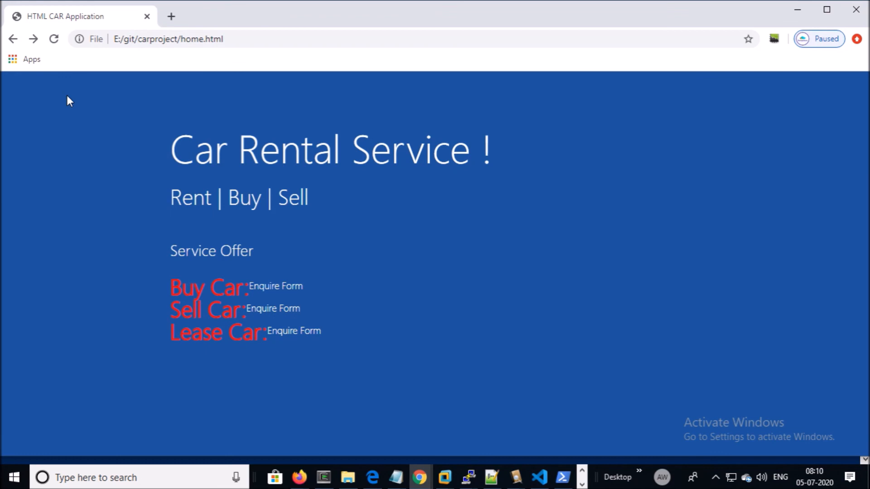
pyautogui.moveTo(52, 179)
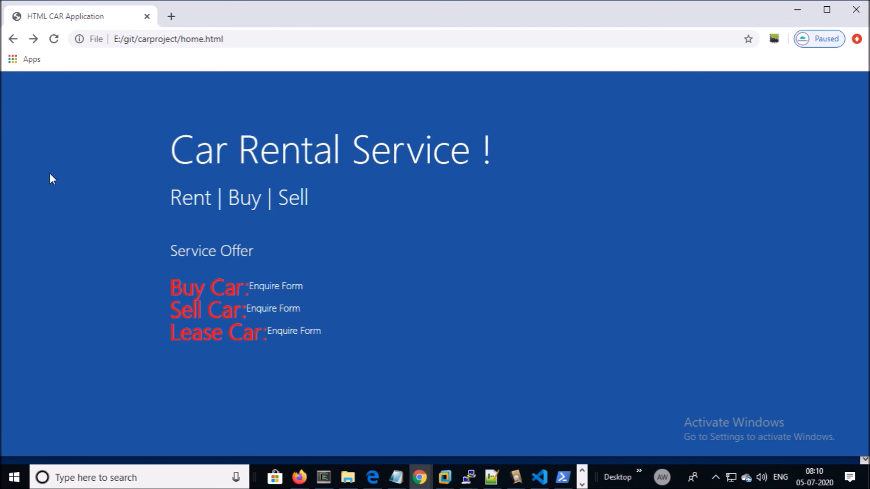
pyautogui.moveTo(45, 71)
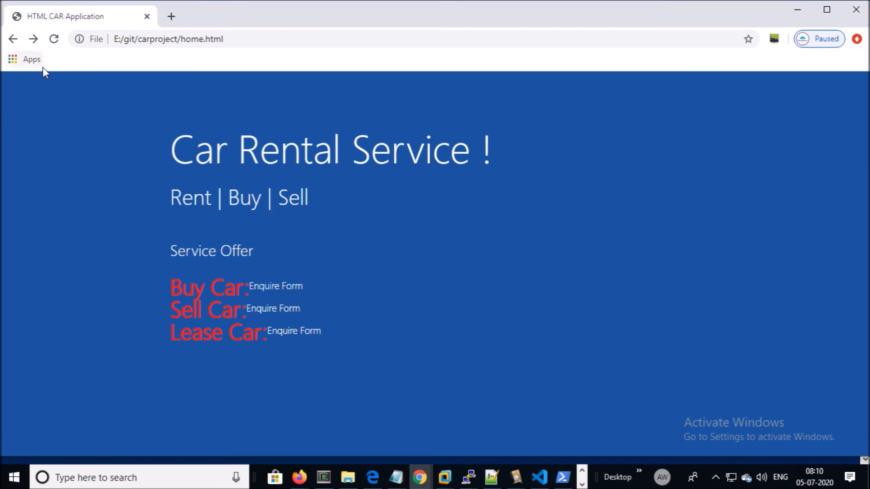